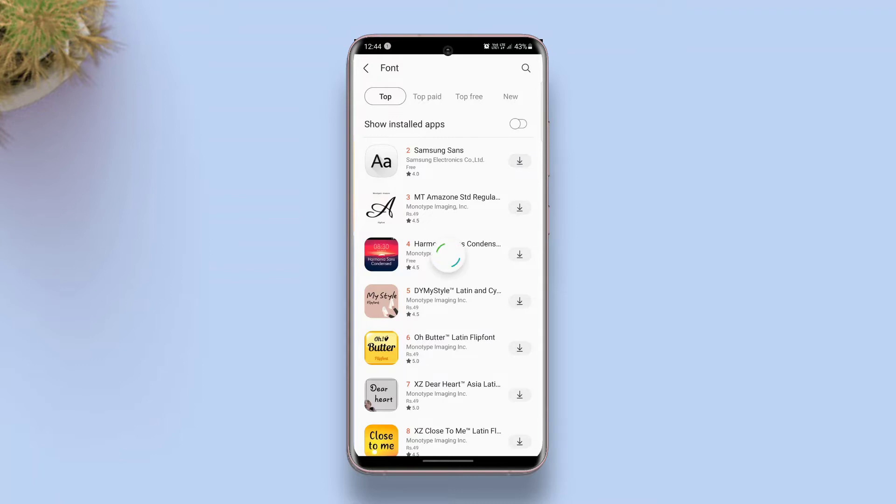
- Download the free Samsung Sans font from Galaxy Store's Font category
click(519, 161)
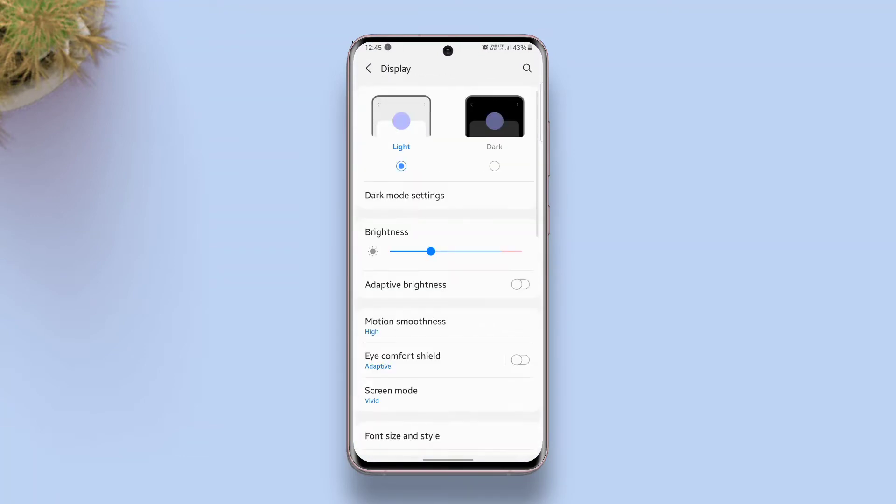
- Back up this phone's data to Samsung Cloud now, allowing the backup over mobile data
click(368, 69)
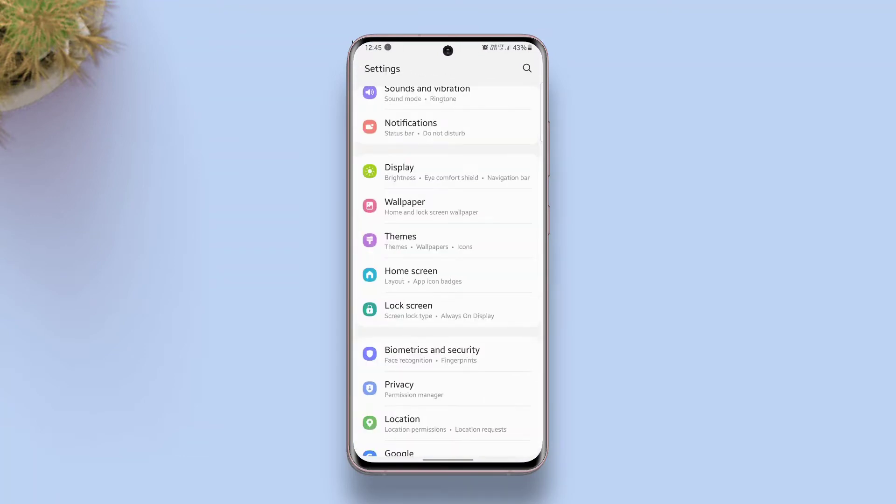
scroll(down, 3)
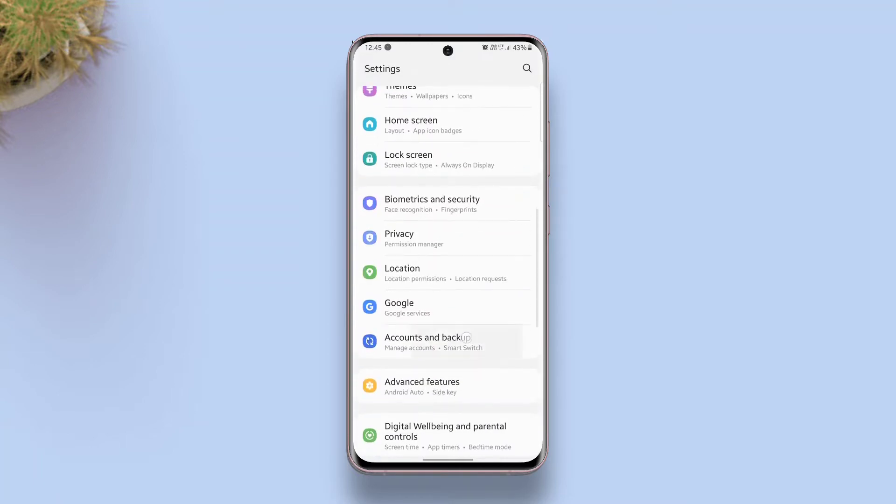
click(428, 342)
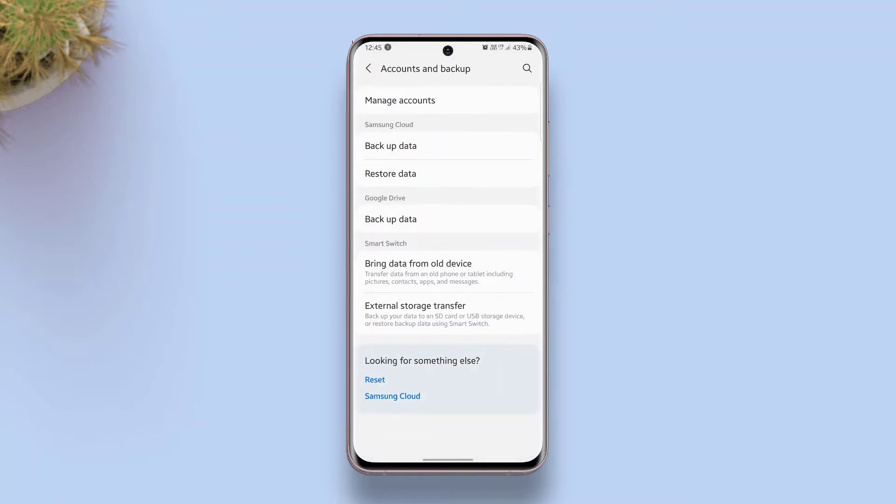
click(390, 146)
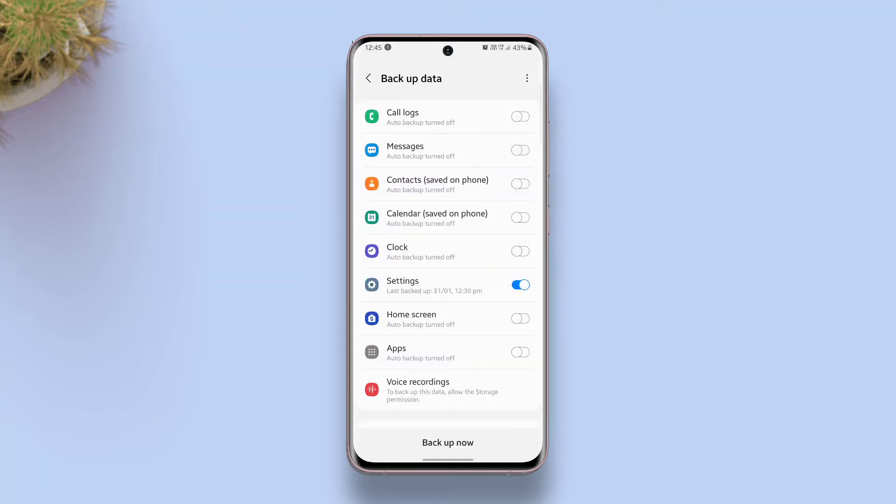
click(448, 442)
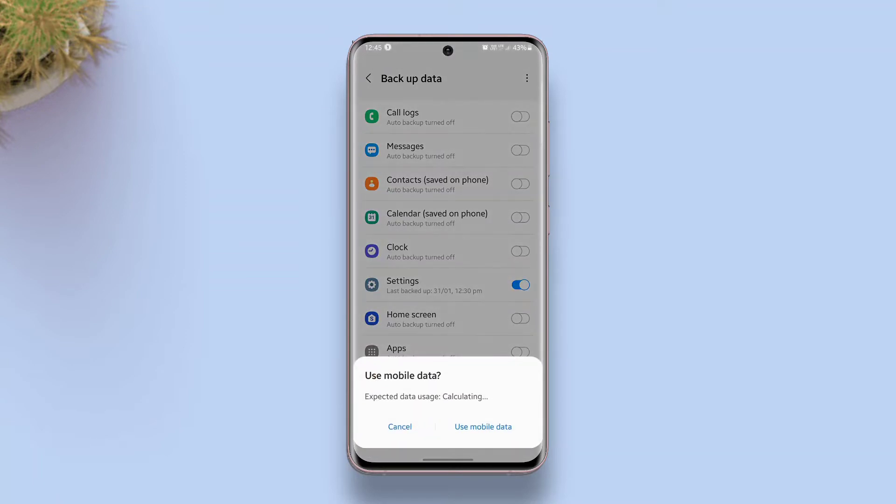
click(484, 427)
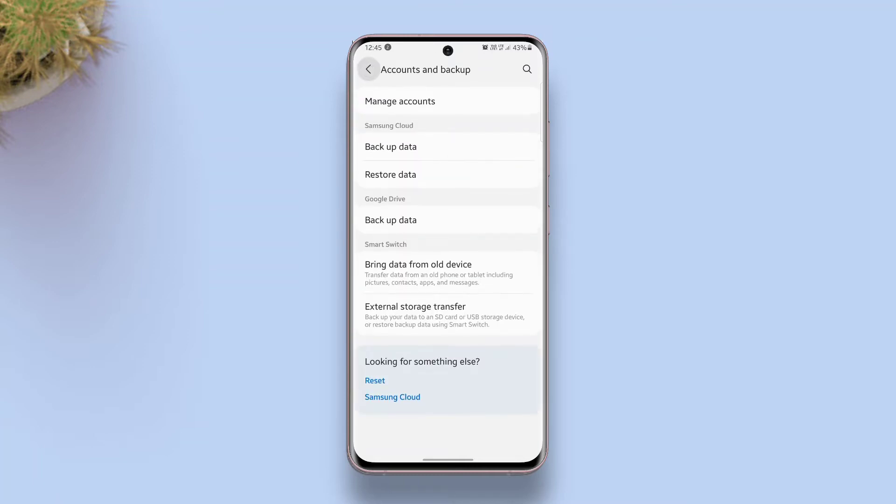
- Uninstall the SamsungSans font app from Apps and return to the apps screen
click(369, 69)
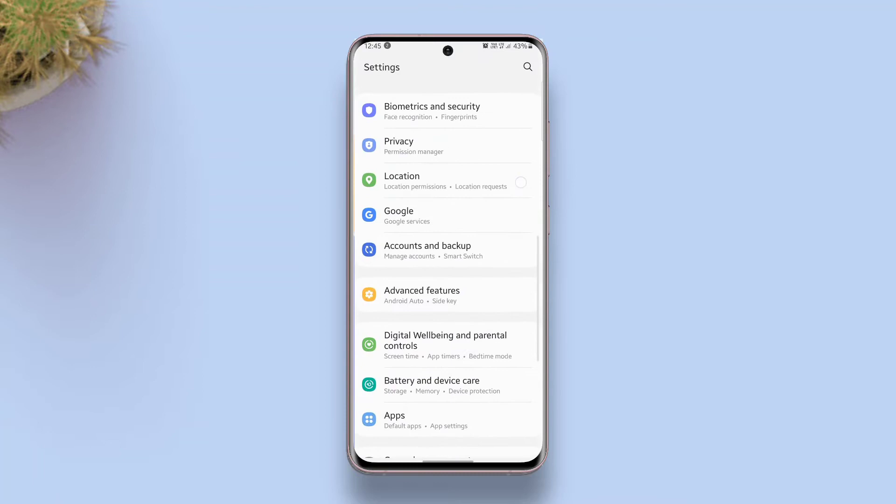
click(394, 415)
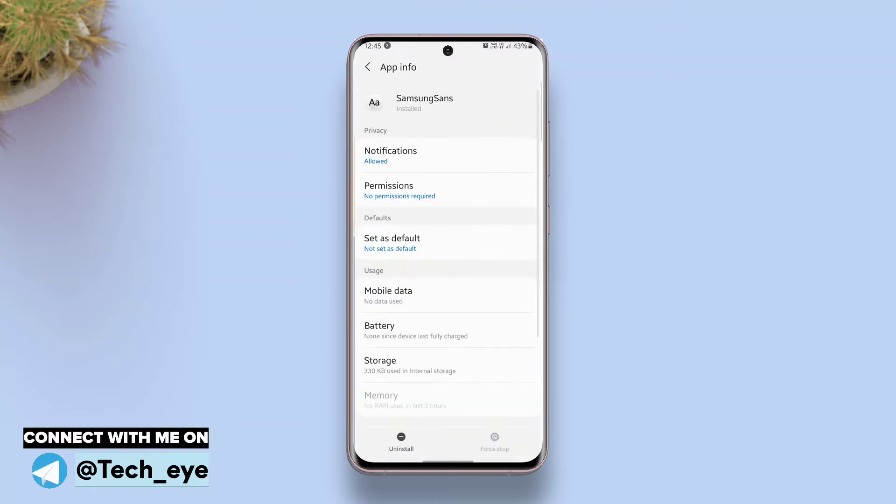
click(401, 442)
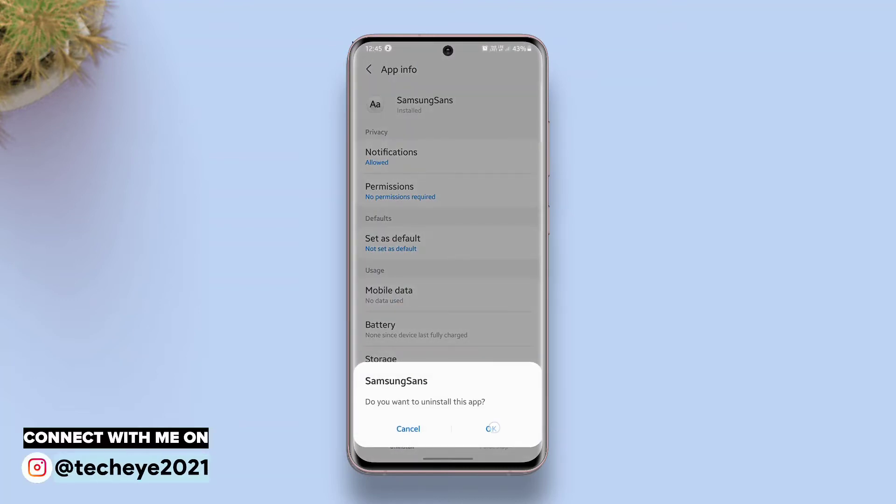
click(492, 429)
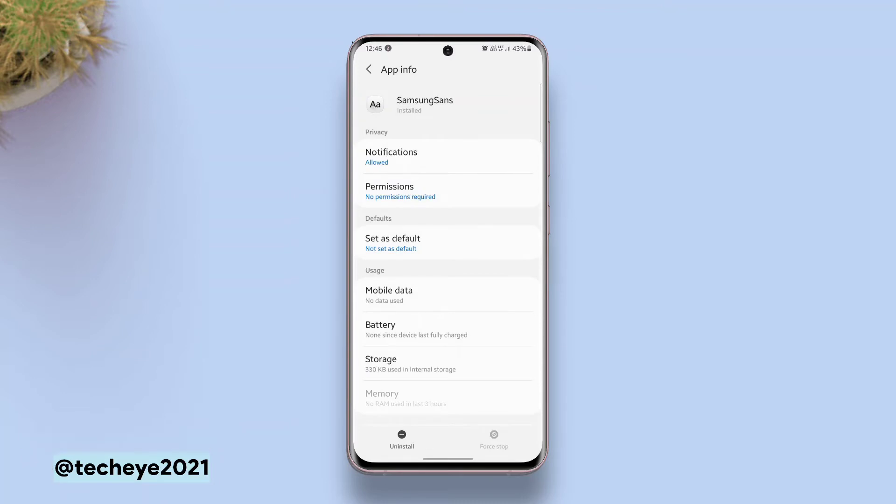
click(368, 69)
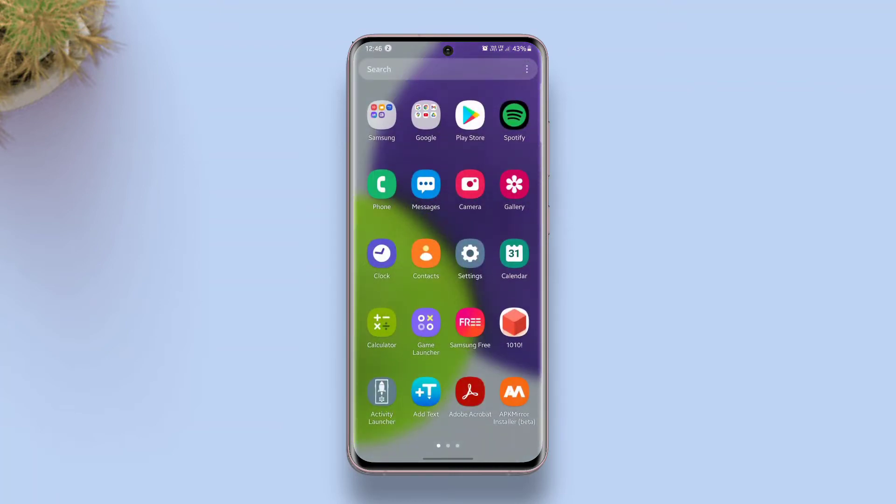
- Install Cooljazz (2.0.00-1).apk from My Files' Installation files
click(381, 115)
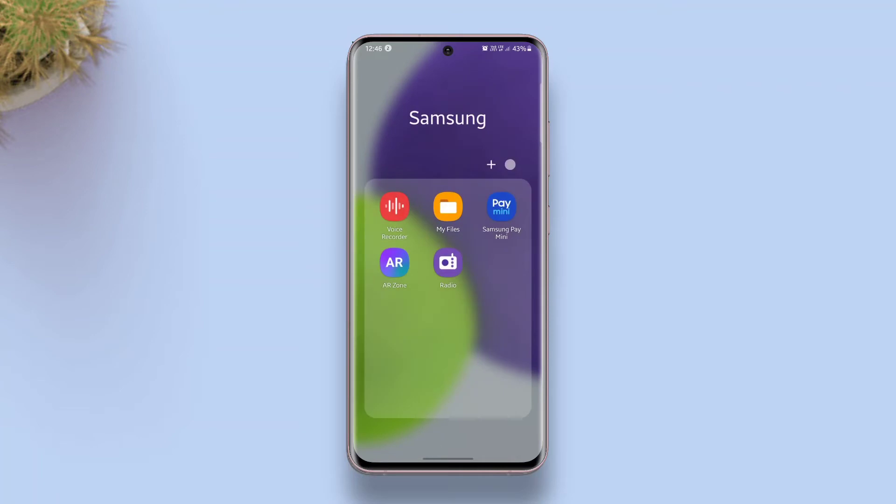
click(448, 206)
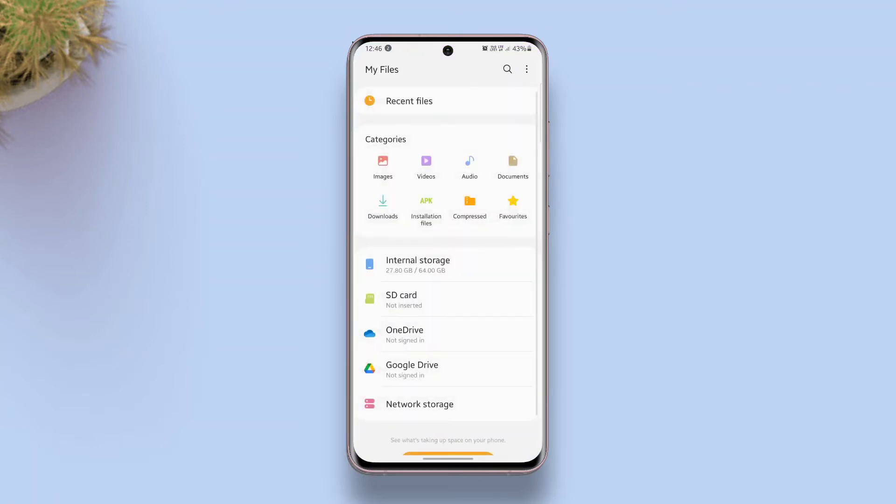
click(426, 204)
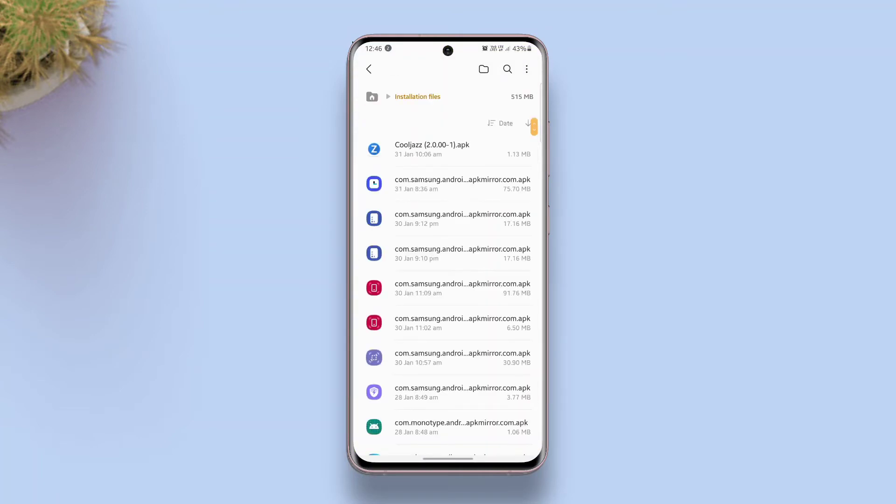
click(432, 150)
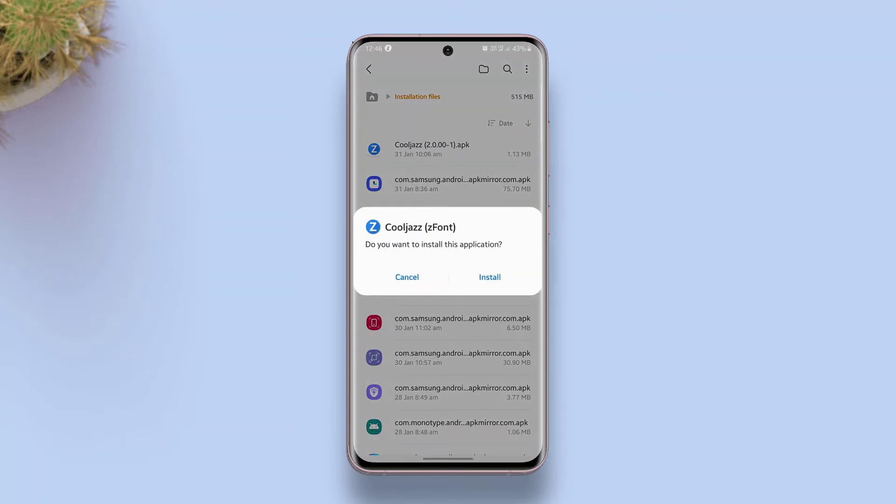
click(489, 277)
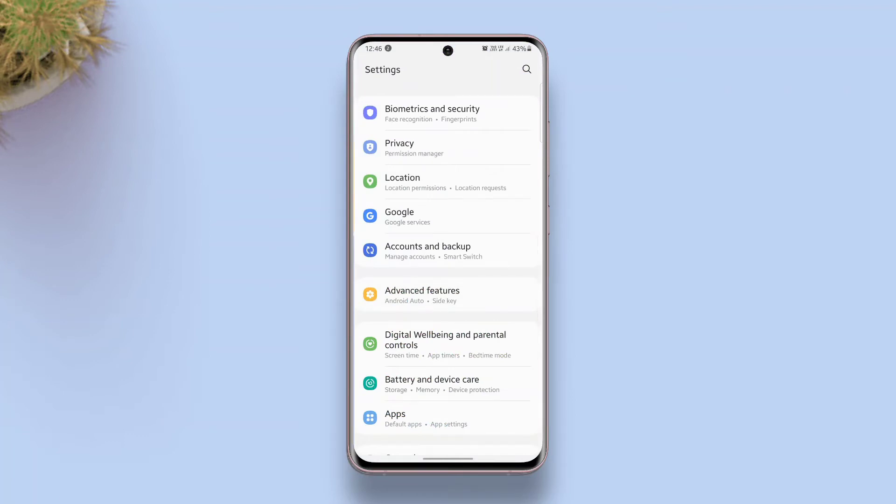
- Set the font style to Default under Display > Font size and style, then return to Settings
scroll(up, 3)
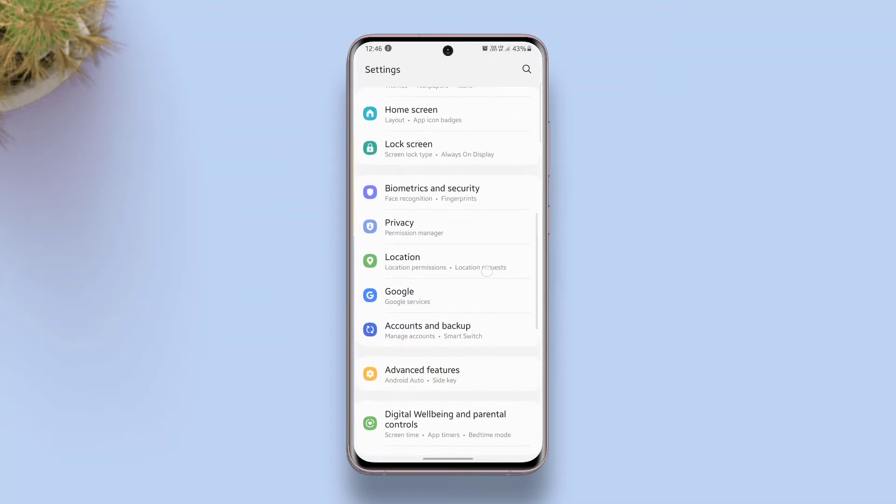
scroll(down, 3)
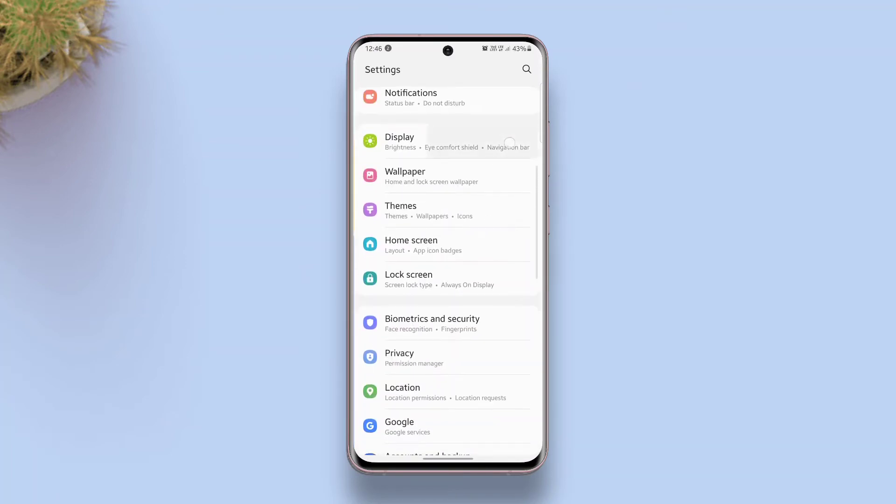
click(400, 136)
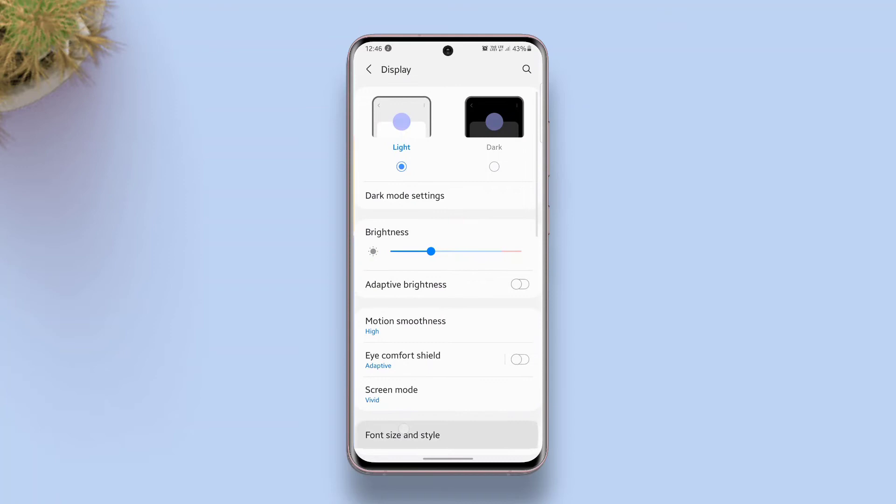
click(402, 435)
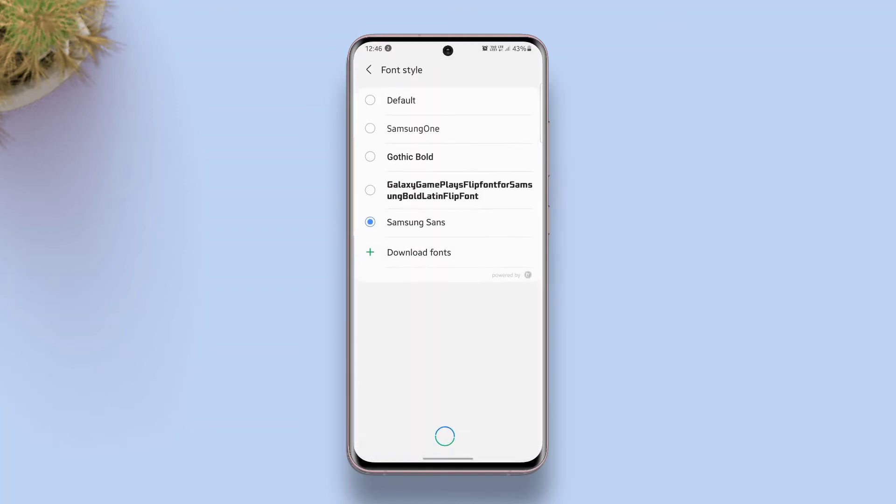
click(369, 69)
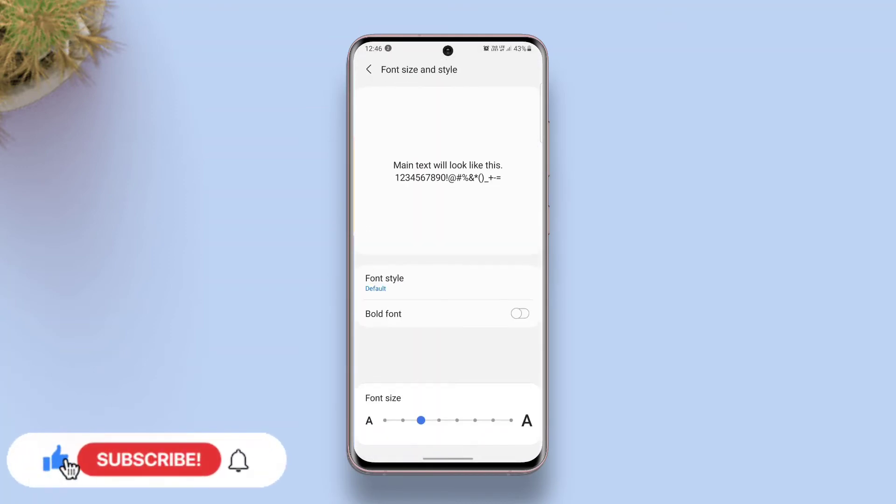
click(368, 69)
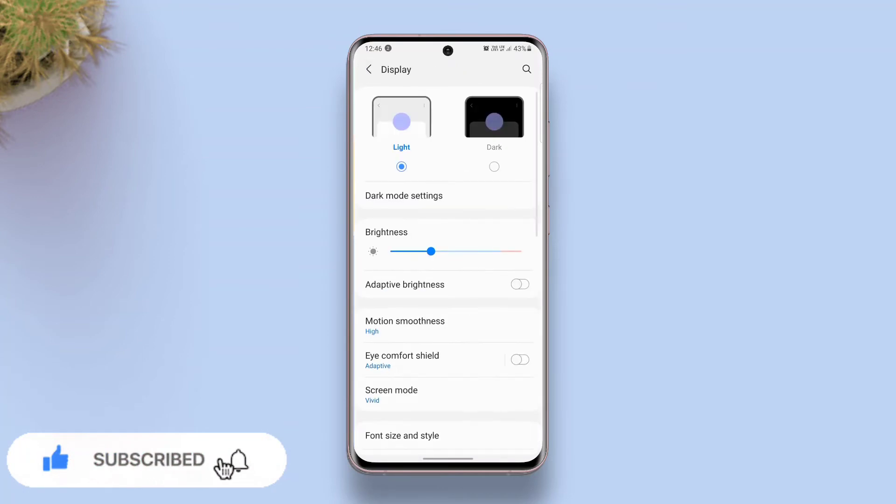
click(368, 69)
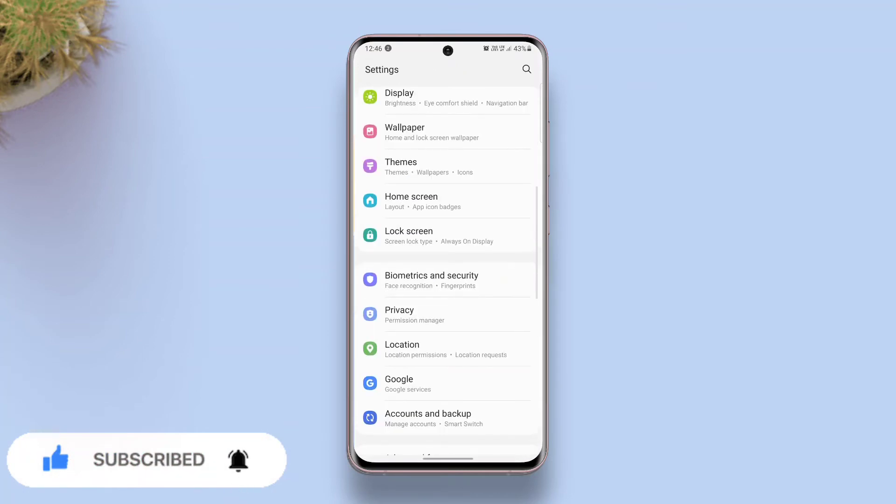
- Restore the Settings data from this phone's Samsung Cloud backup, switching system text to the handwritten font
click(427, 413)
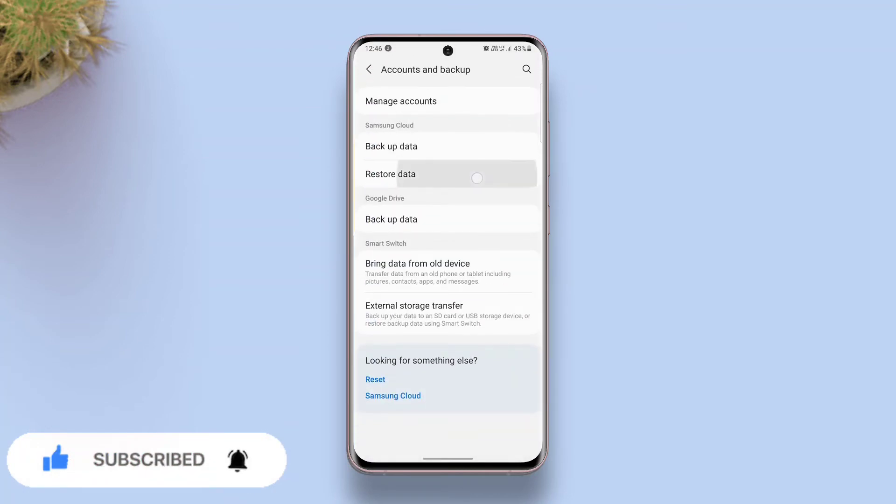
click(390, 174)
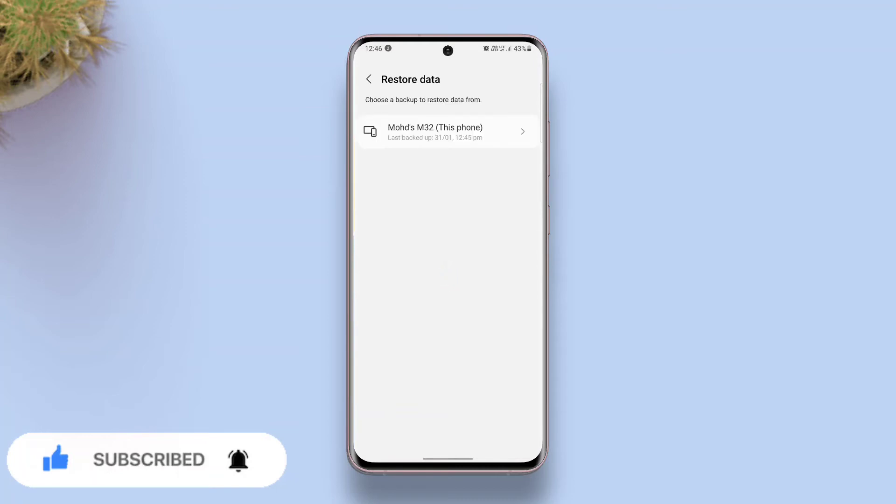
click(447, 131)
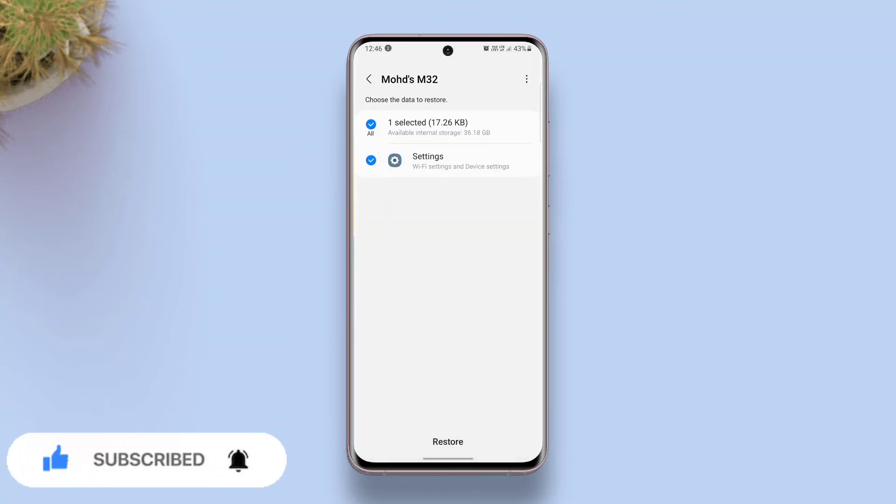
click(447, 441)
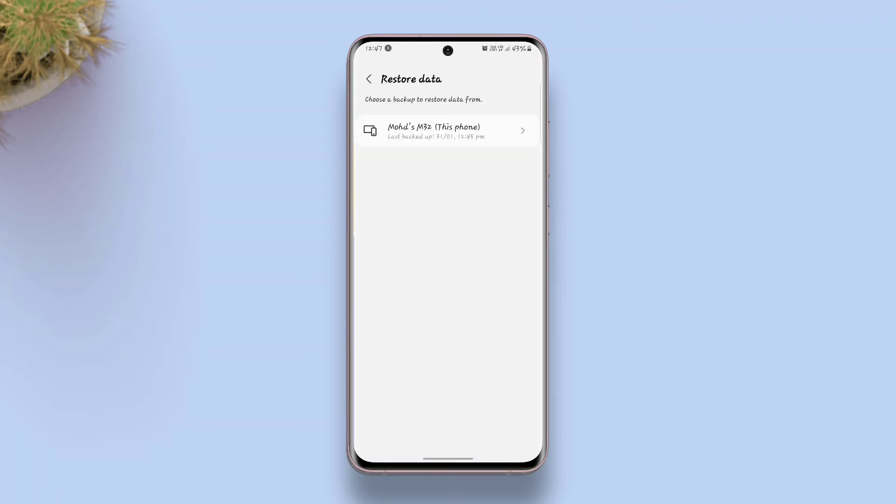
- Verify the font under Display > Font size and style, then leave Settings for the home screen
click(368, 78)
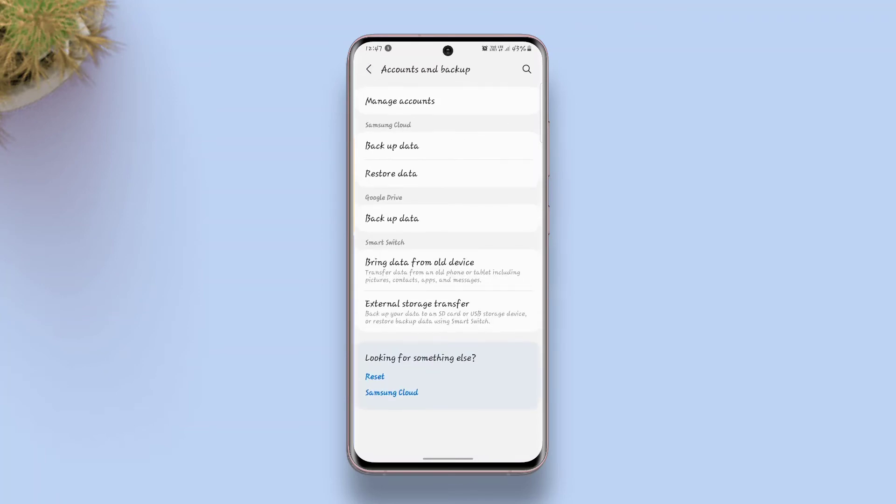
click(369, 69)
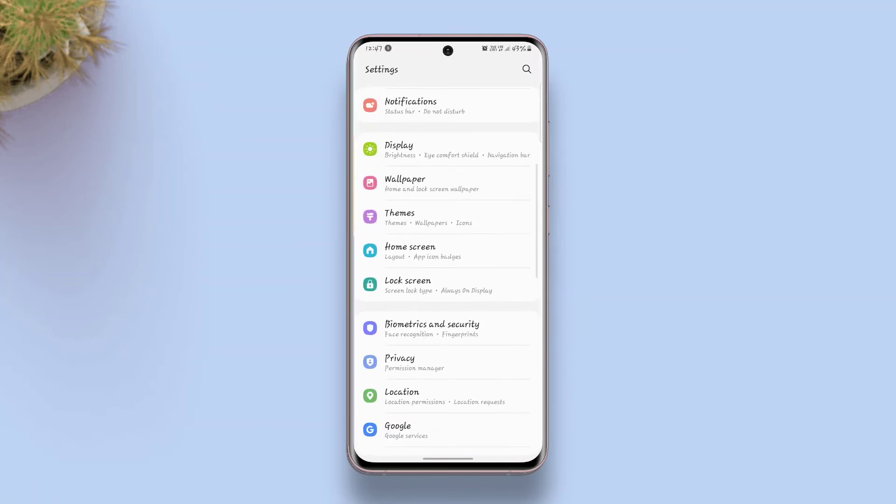
click(399, 149)
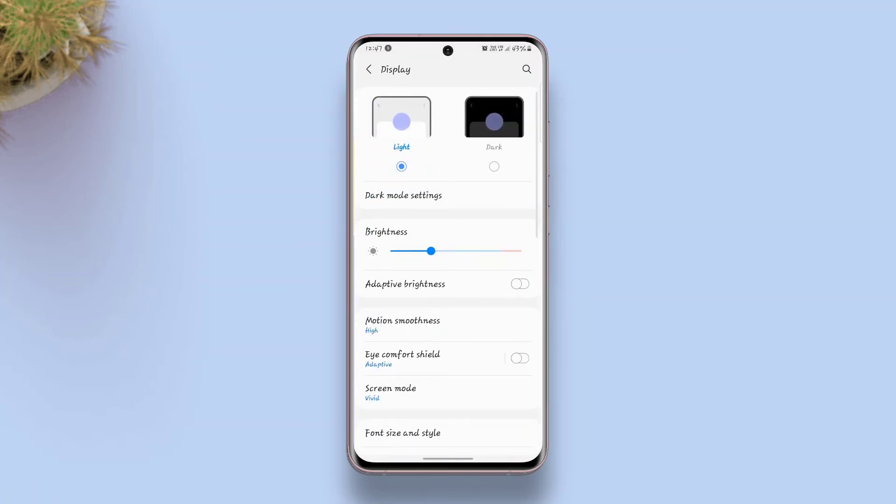
click(403, 433)
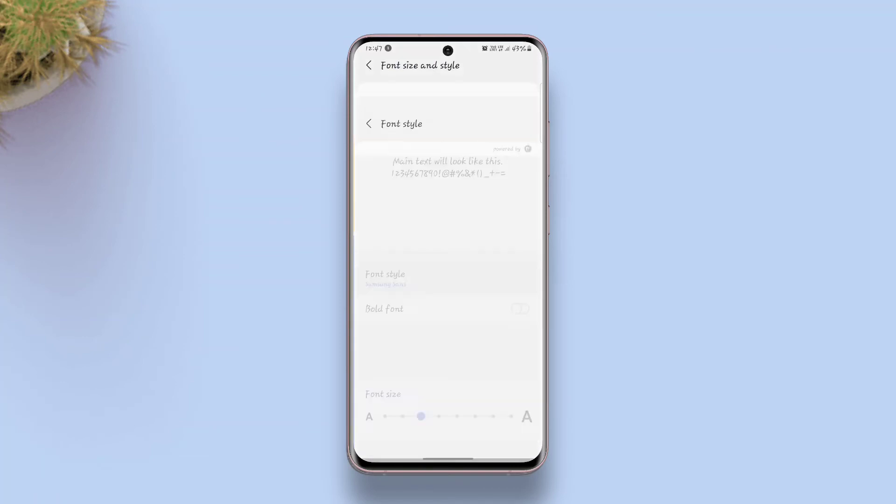
click(367, 65)
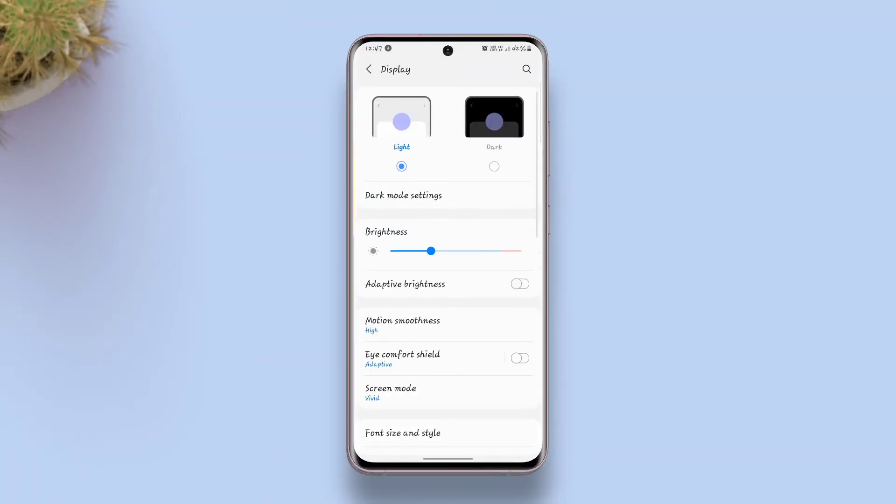
click(368, 69)
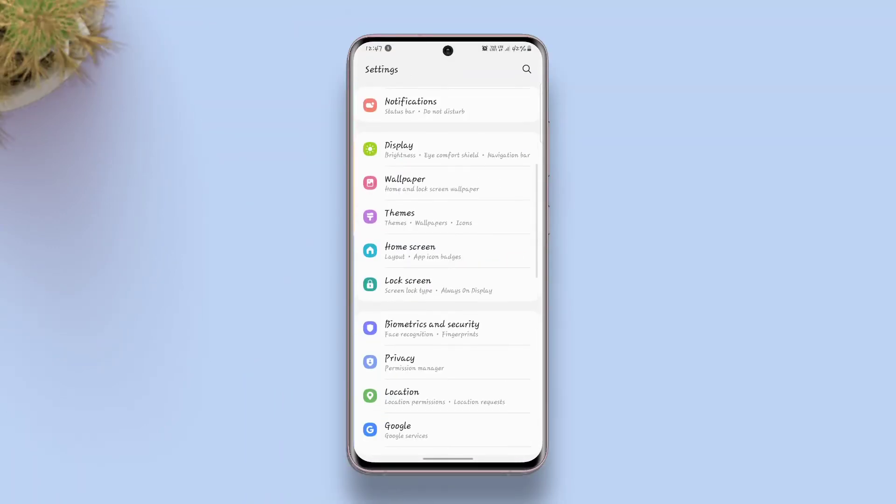
key(home)
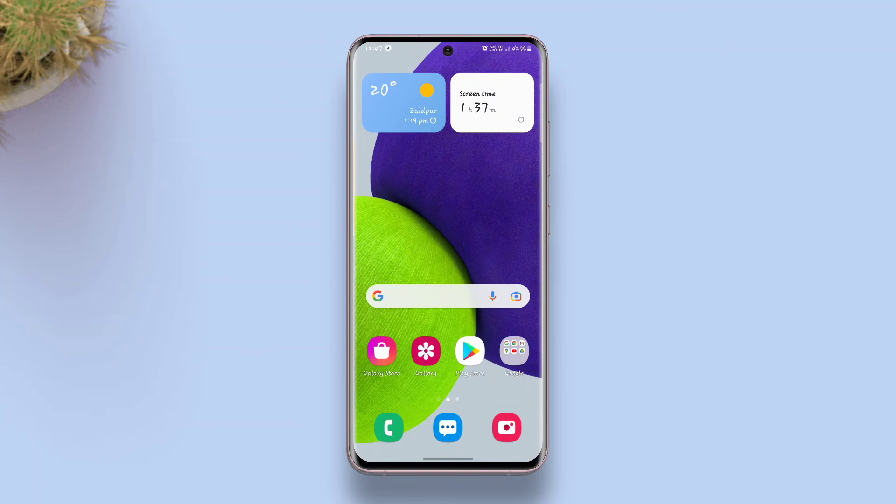